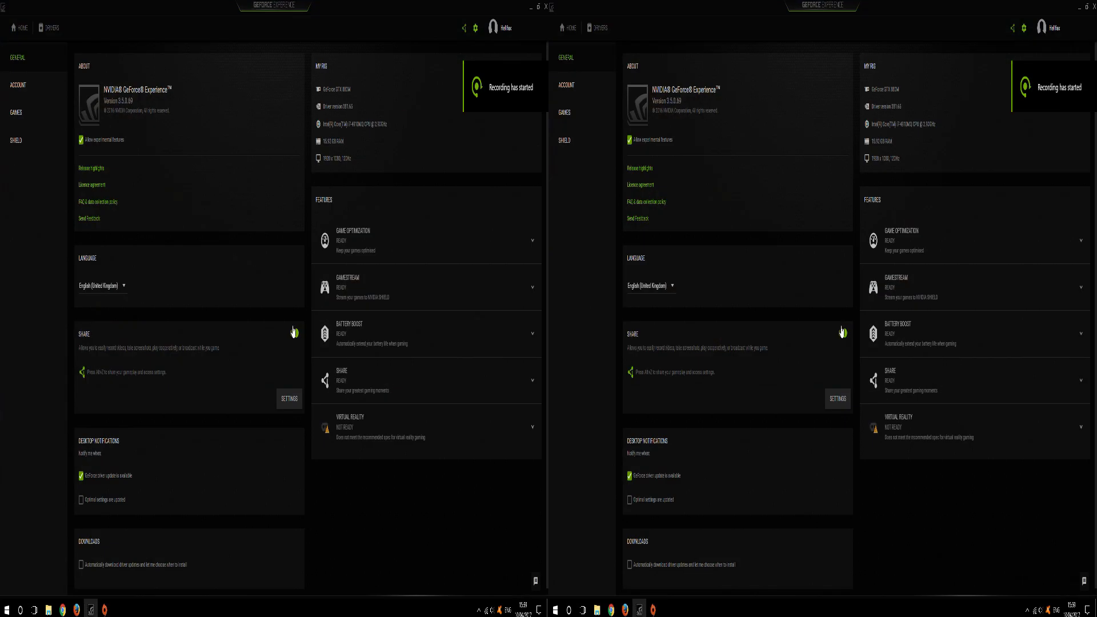
Check the Origin sharing overlay setting, then start Mass Effect Andromeda from the library
left_click(293, 333)
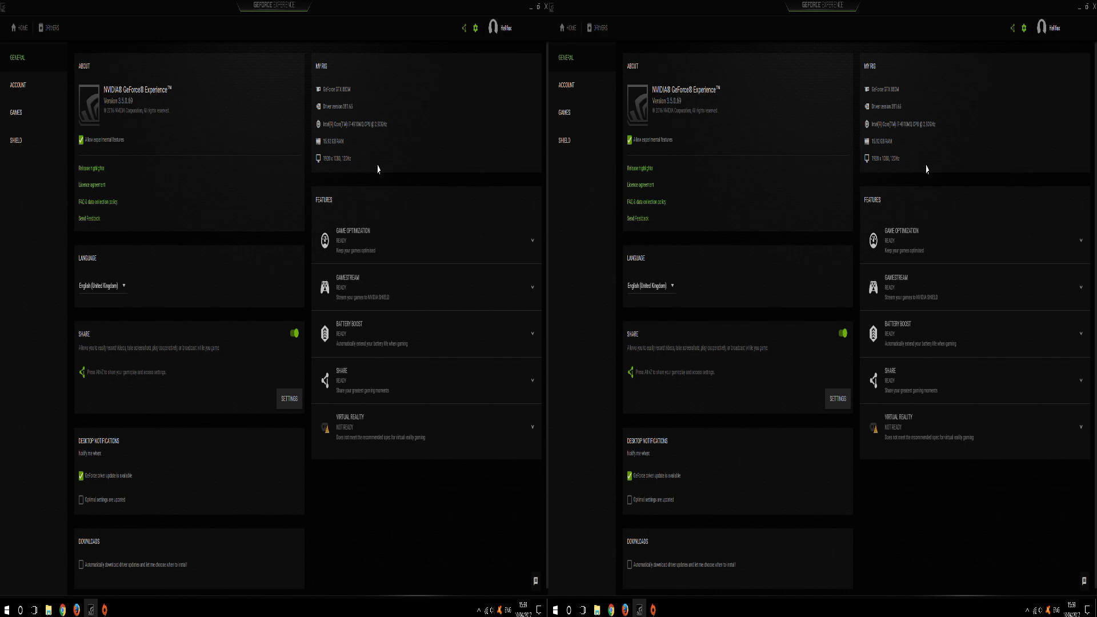
mouse_move(221, 241)
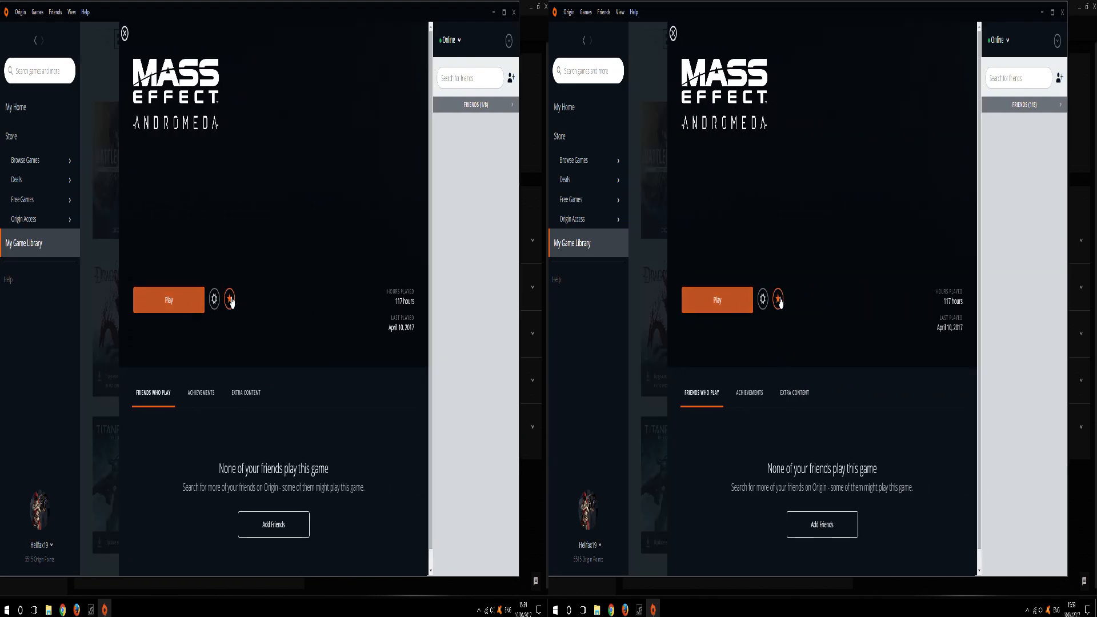
mouse_move(254, 269)
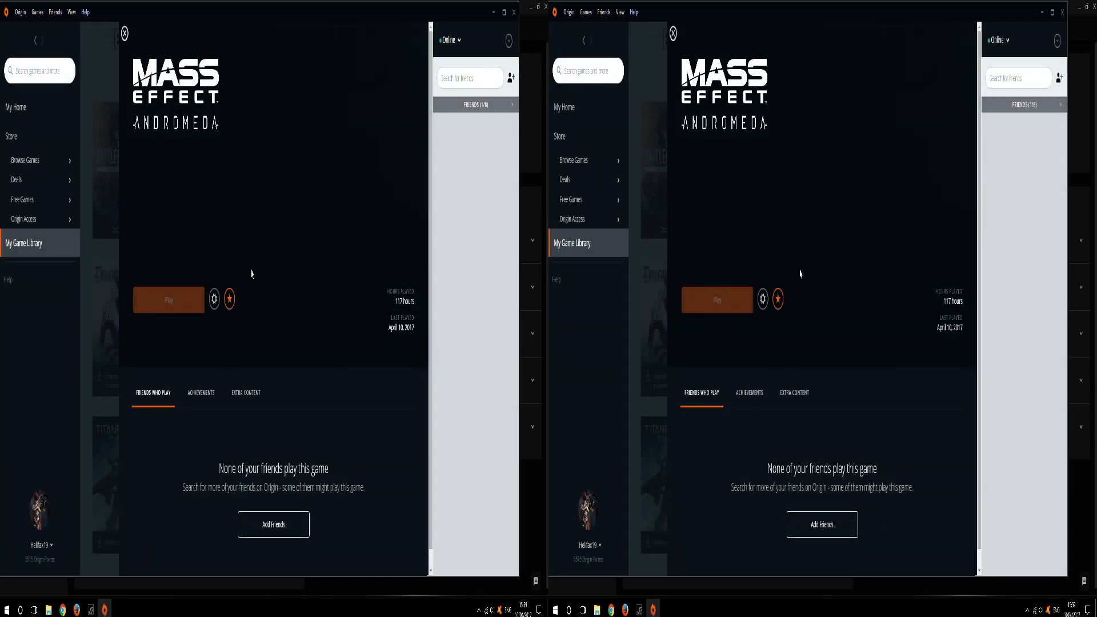
left_click(168, 299)
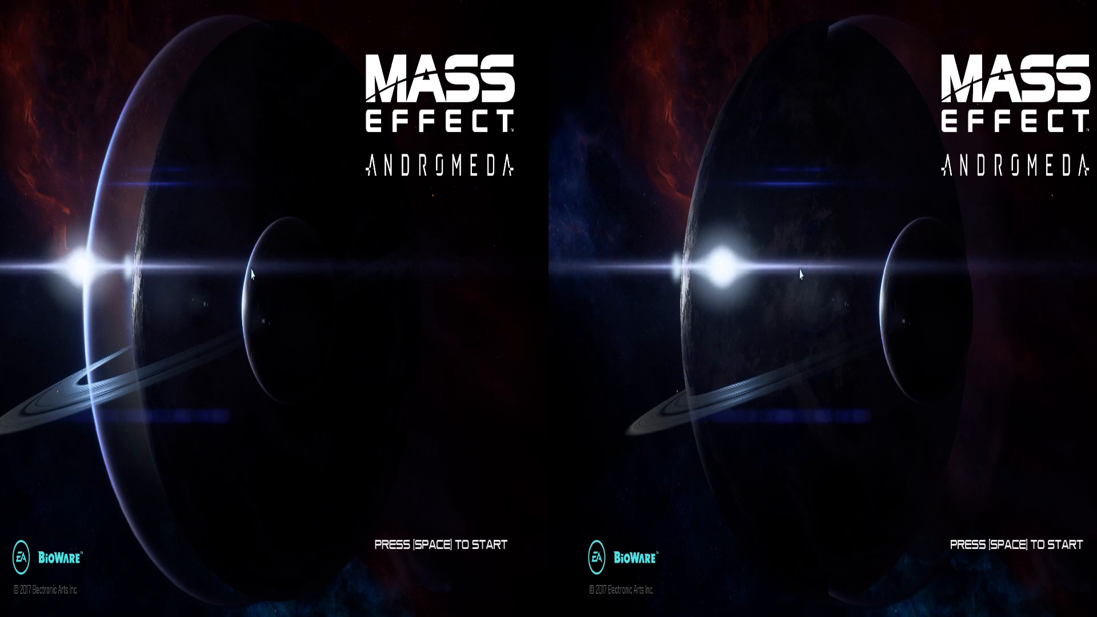
mouse_move(364, 316)
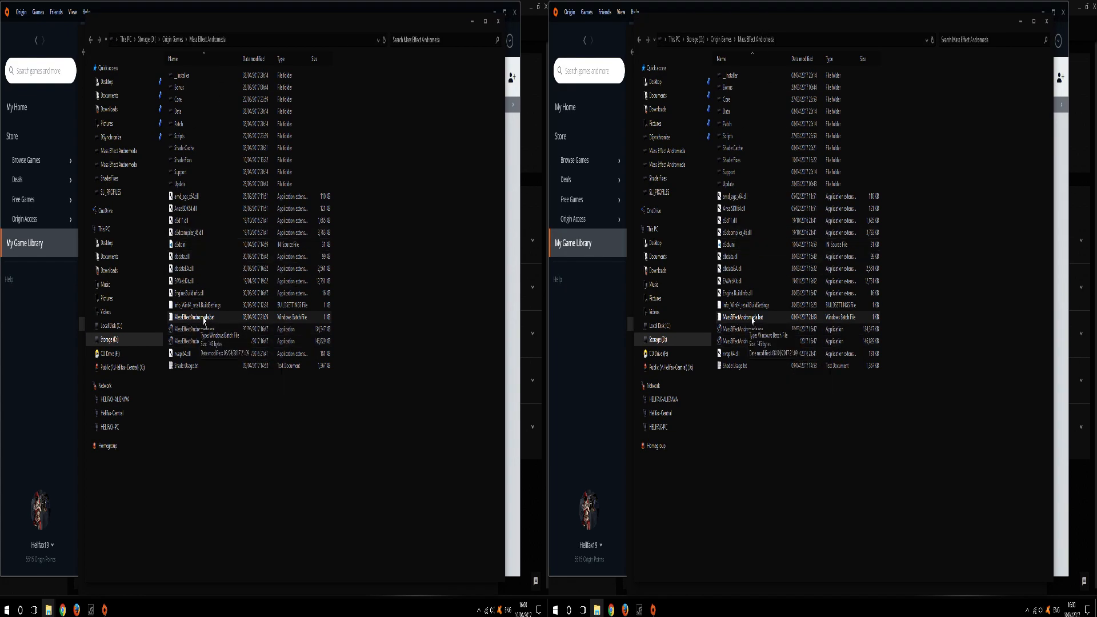
Open the MassEffectAndromeda batch launch file from the game's install folder
double_click(196, 316)
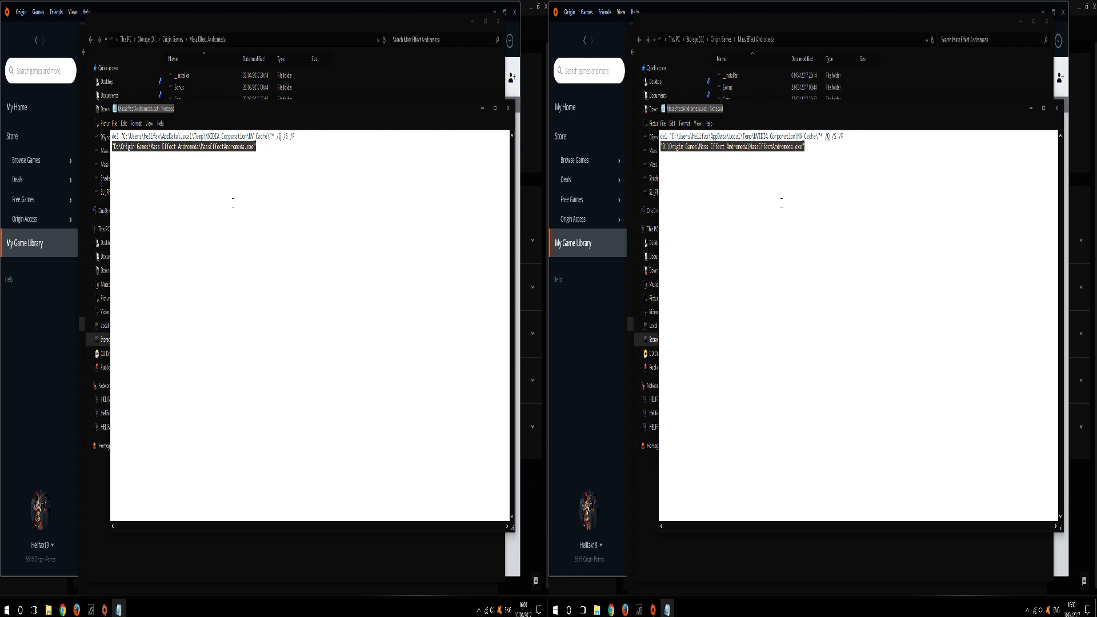
Close Notepad after reviewing the NVIDIA cache delete and game start commands
left_click(507, 108)
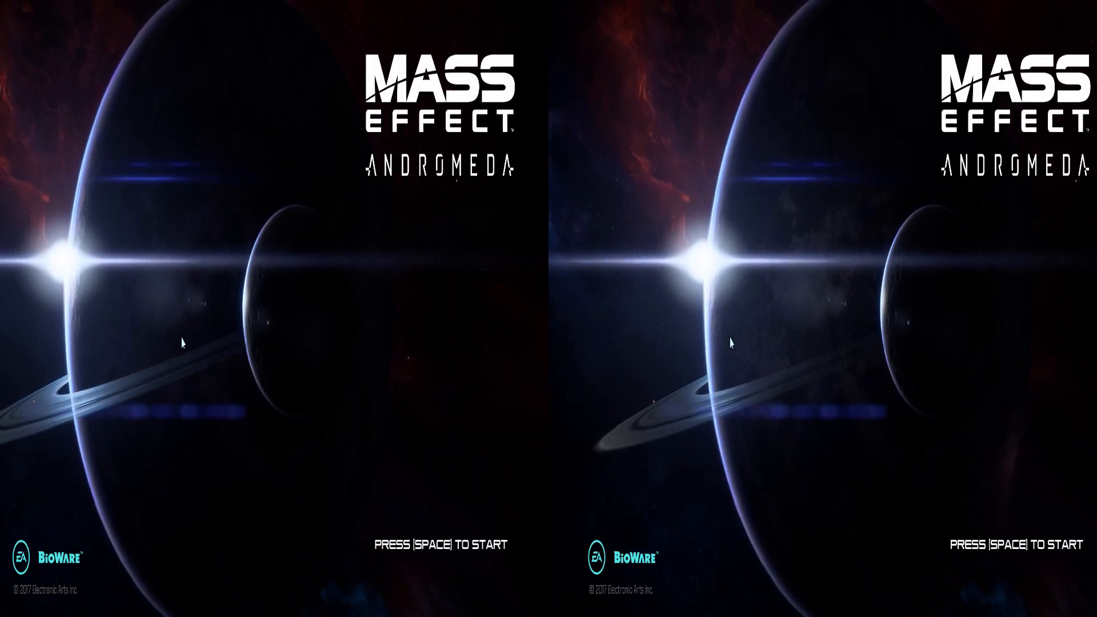
key("`")
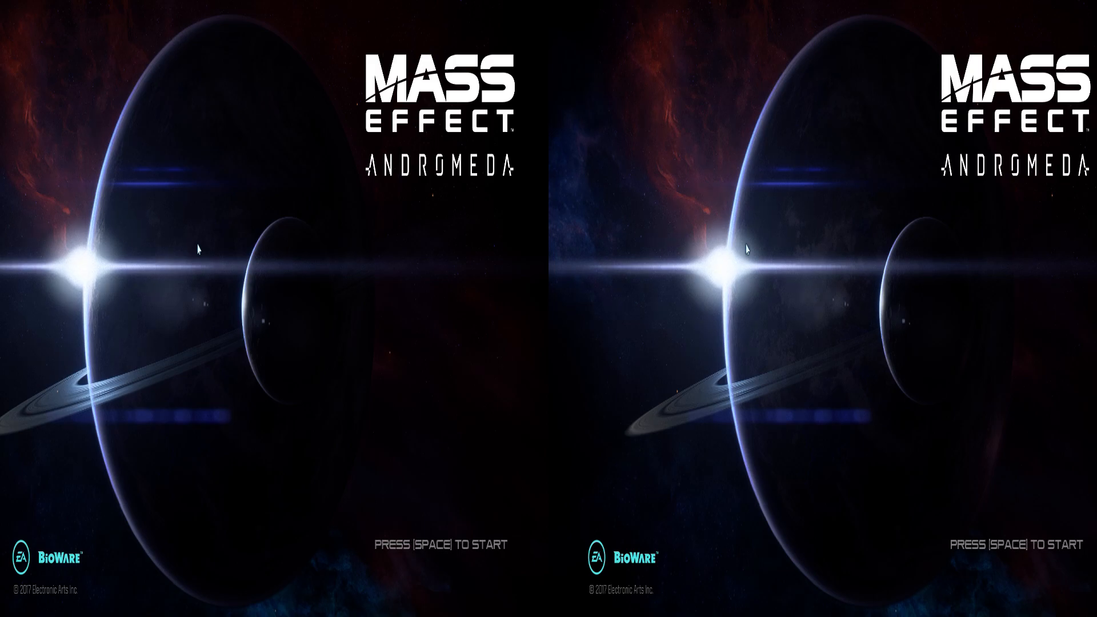
key("`")
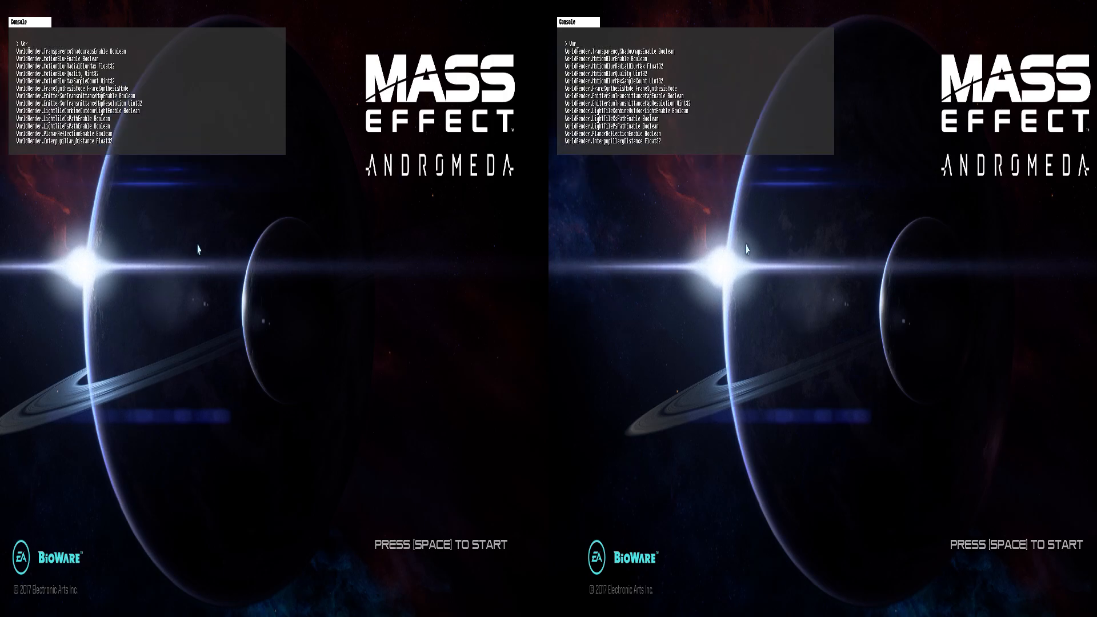
Enter 'WorldRender.' in the console to list the WorldRender variables
type("WorldRender.")
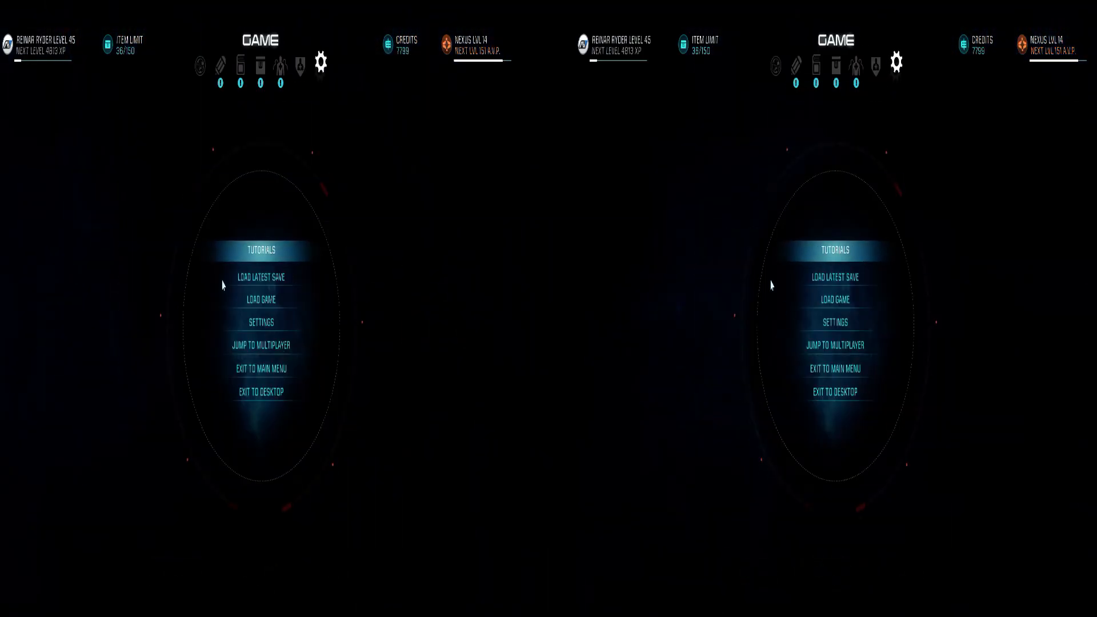
Choose Load Latest Save from the Game menu
left_click(261, 299)
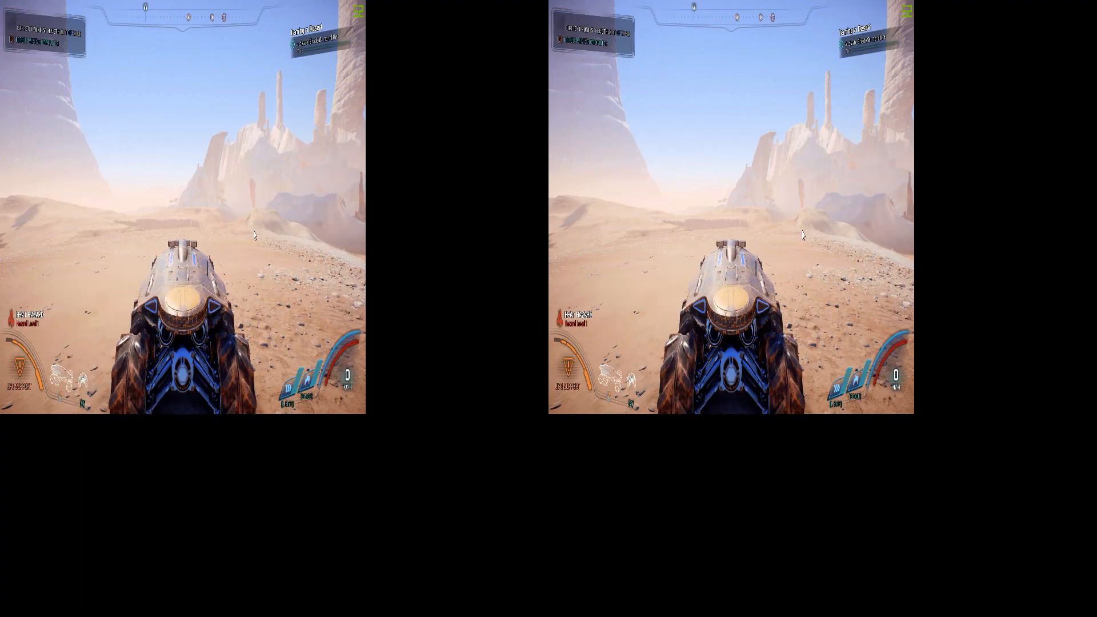
mouse_move(109, 287)
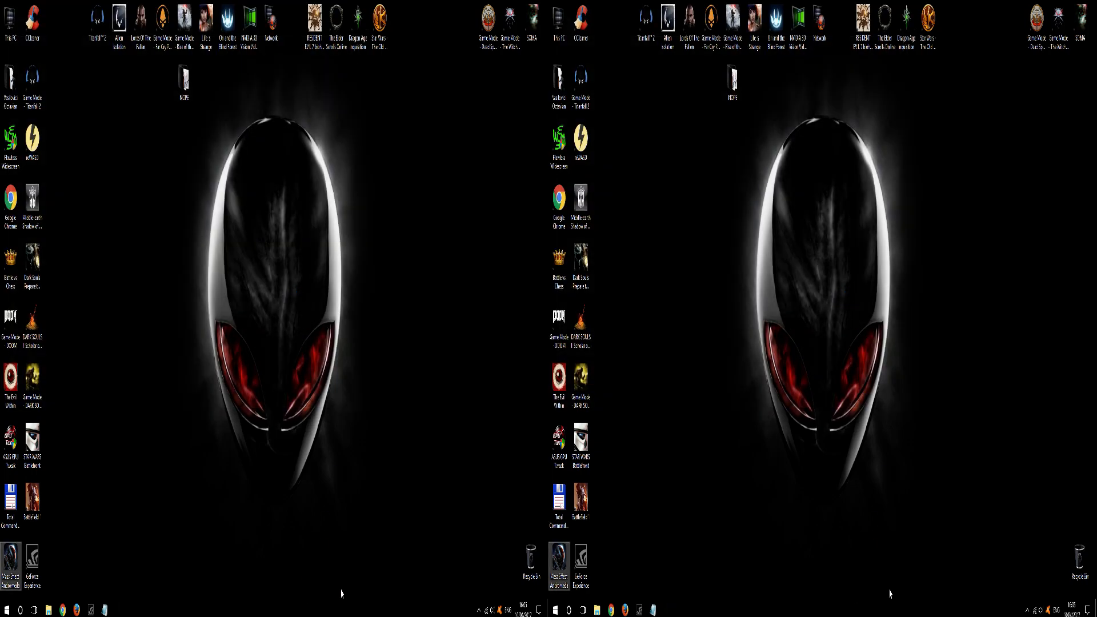
mouse_move(355, 472)
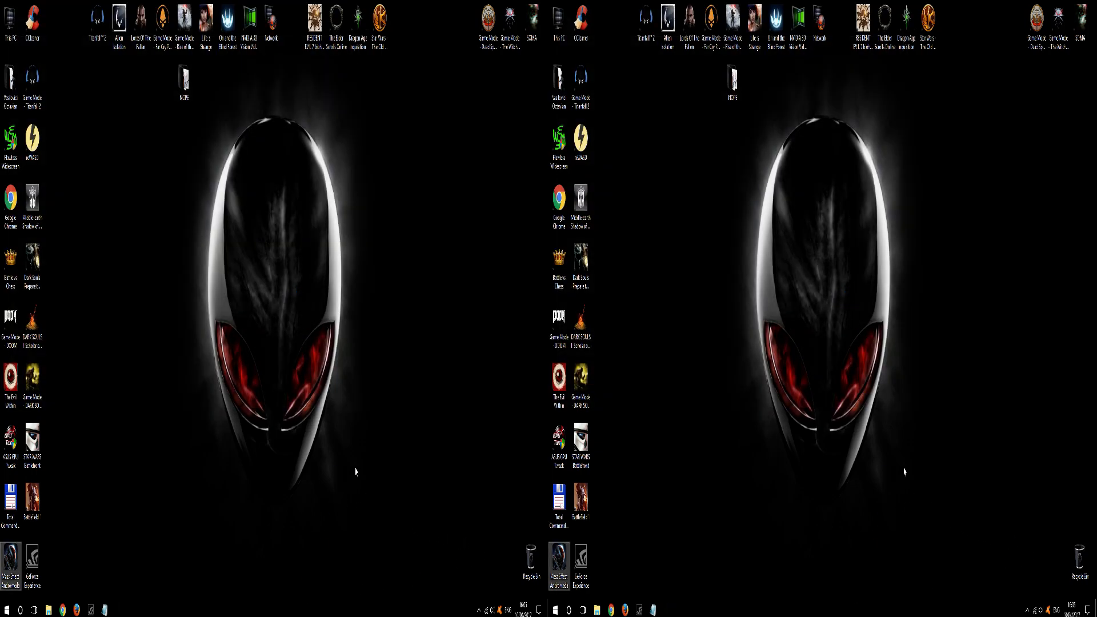